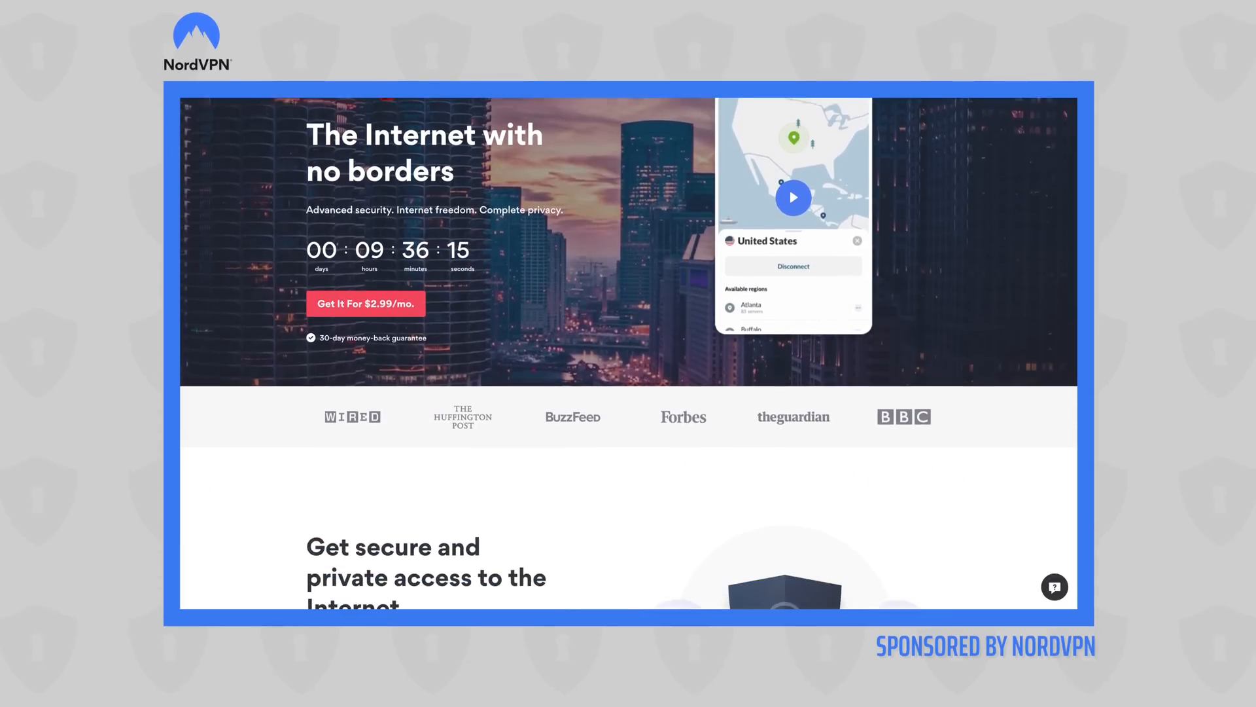
pyautogui.scroll(-3)
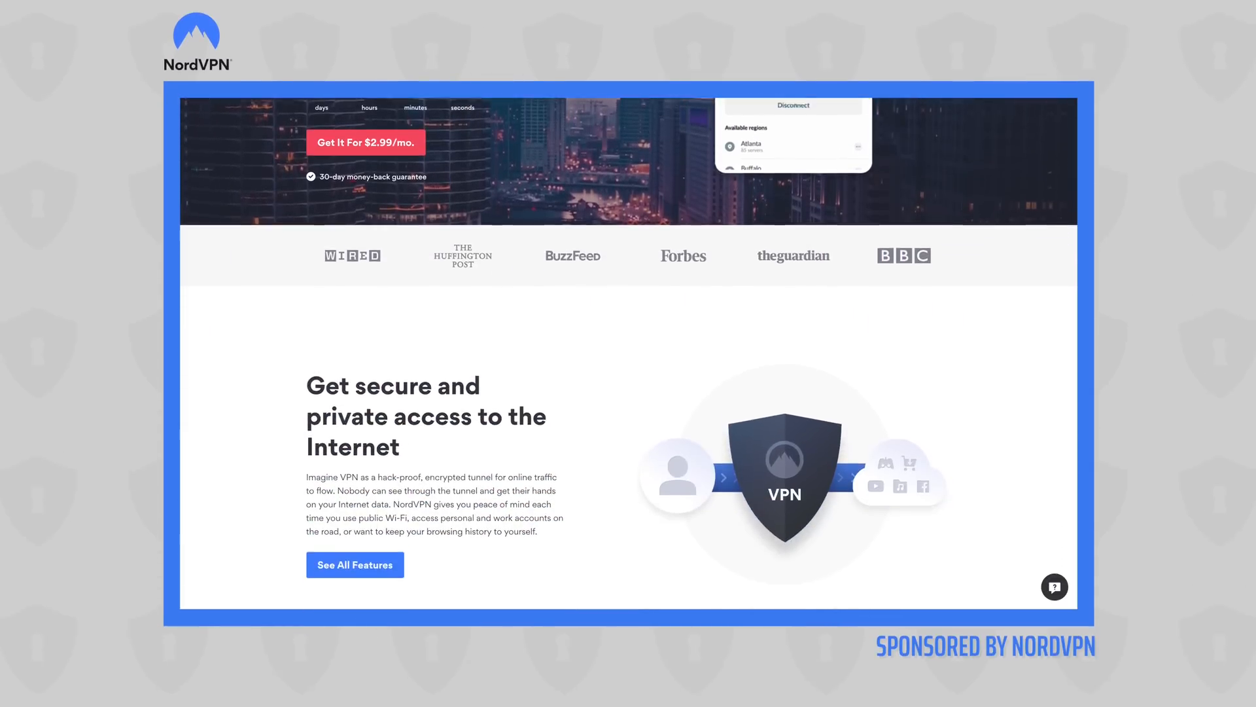
pyautogui.scroll(-3)
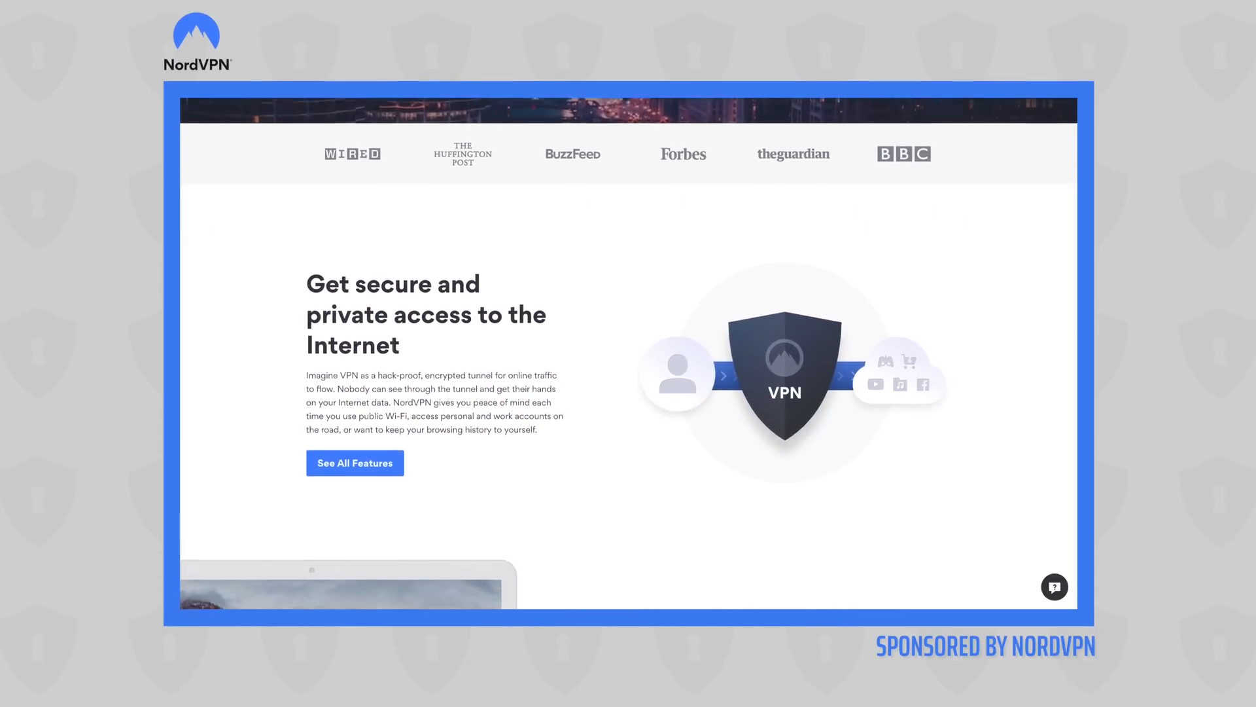
pyautogui.scroll(-3)
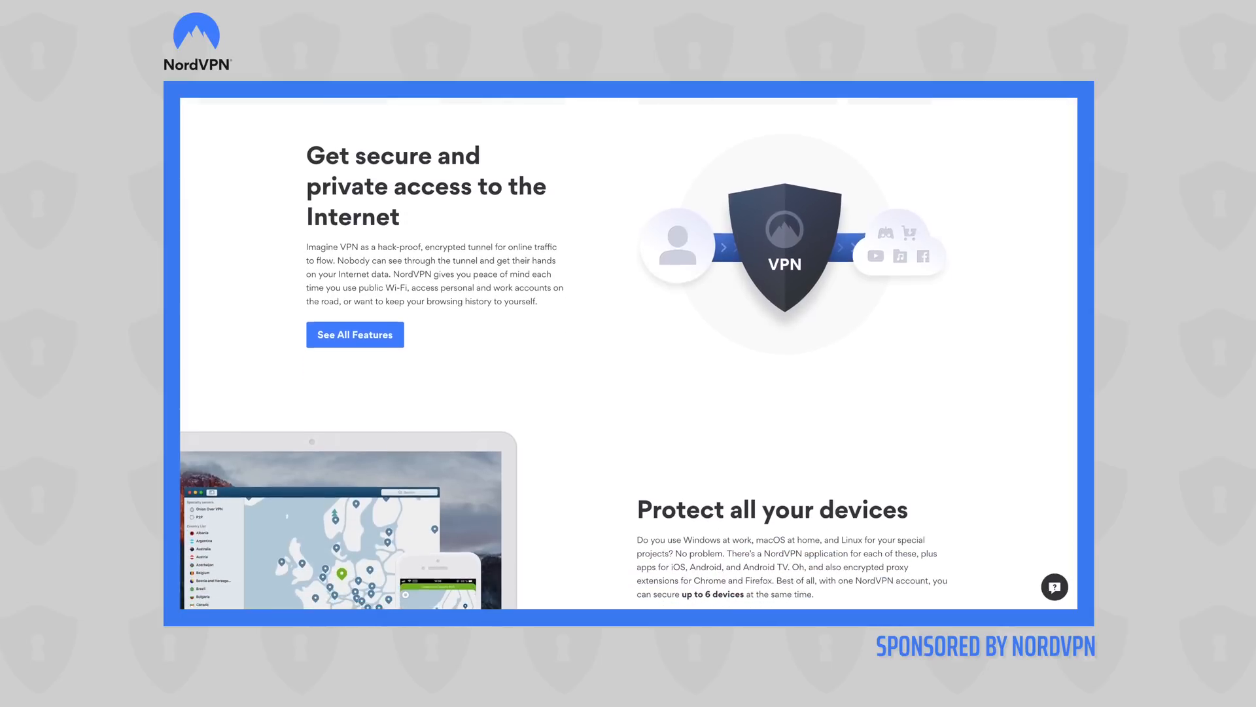
pyautogui.scroll(-3)
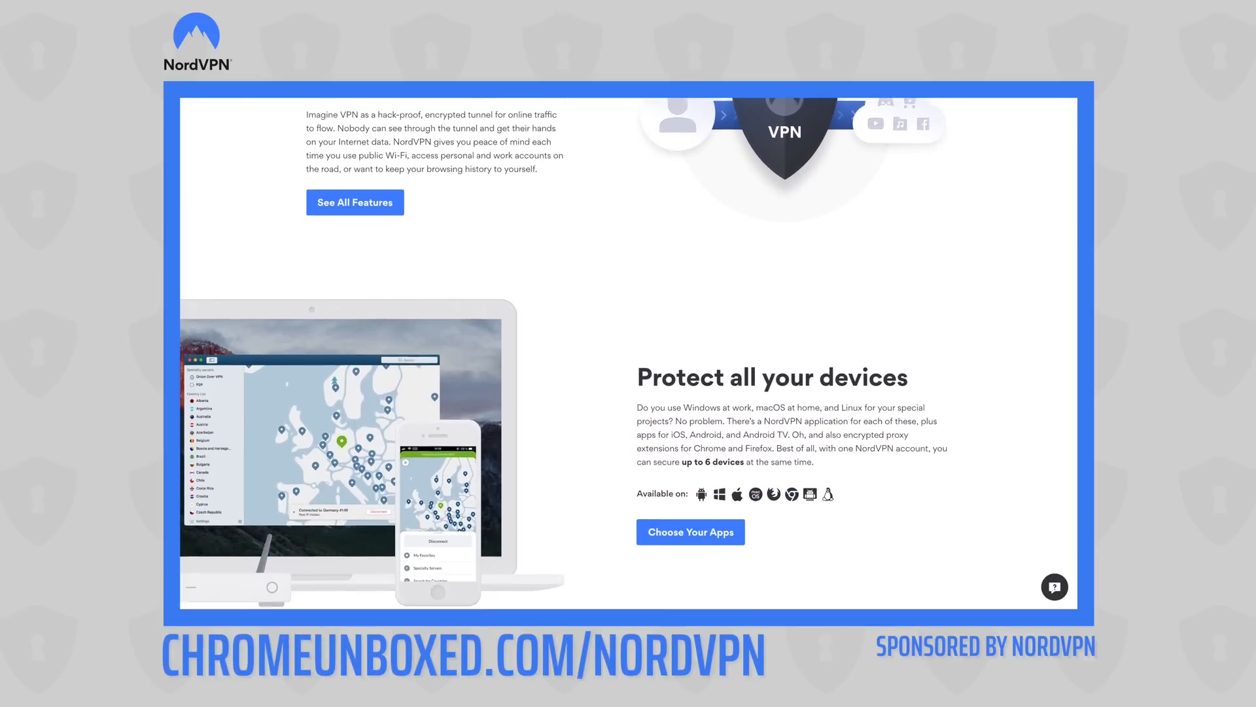